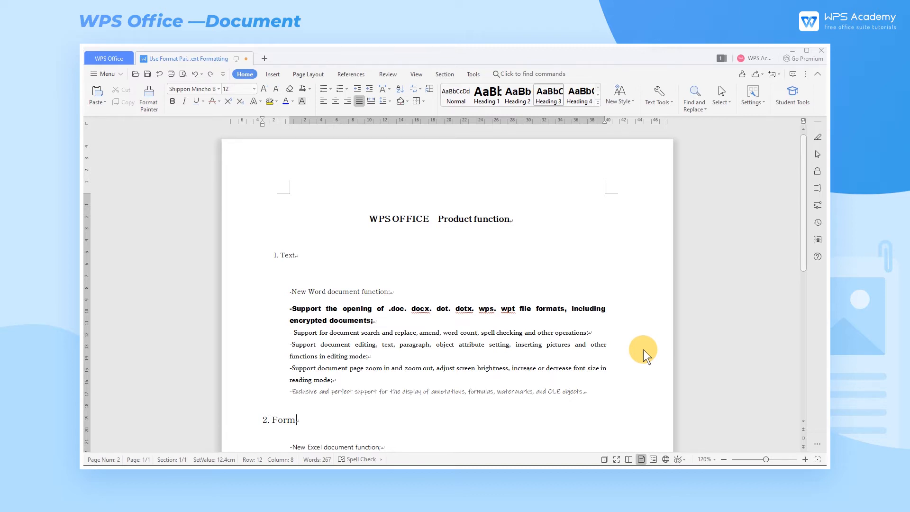
# - Pick up the '1. Text' heading's formatting with Format Painter
pyautogui.scroll(-3)
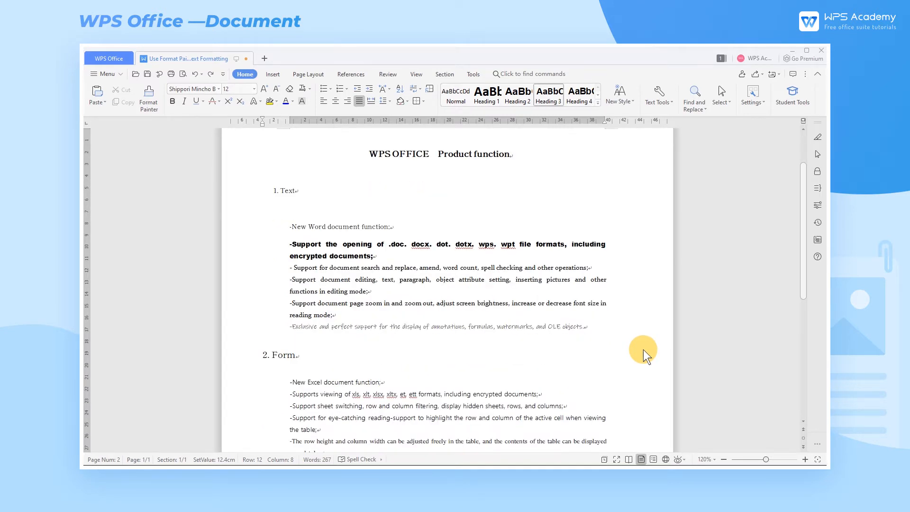
pyautogui.scroll(-3)
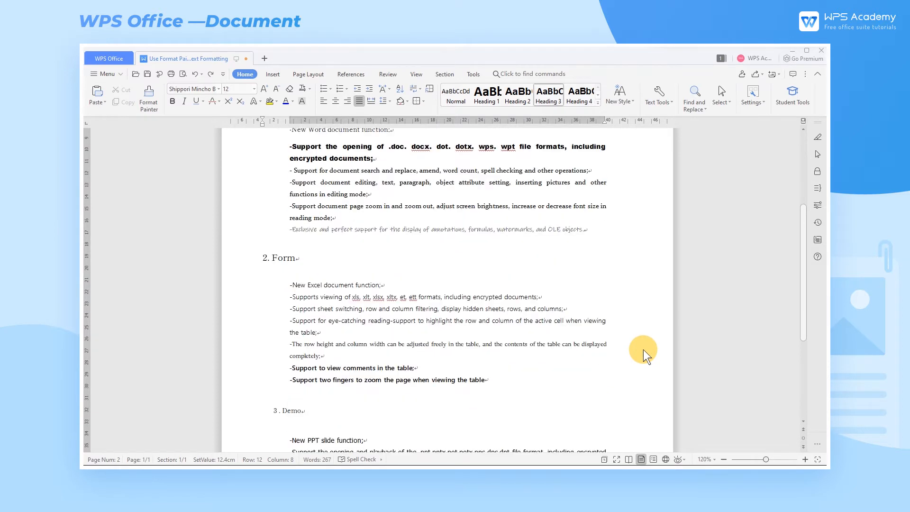
pyautogui.scroll(-3)
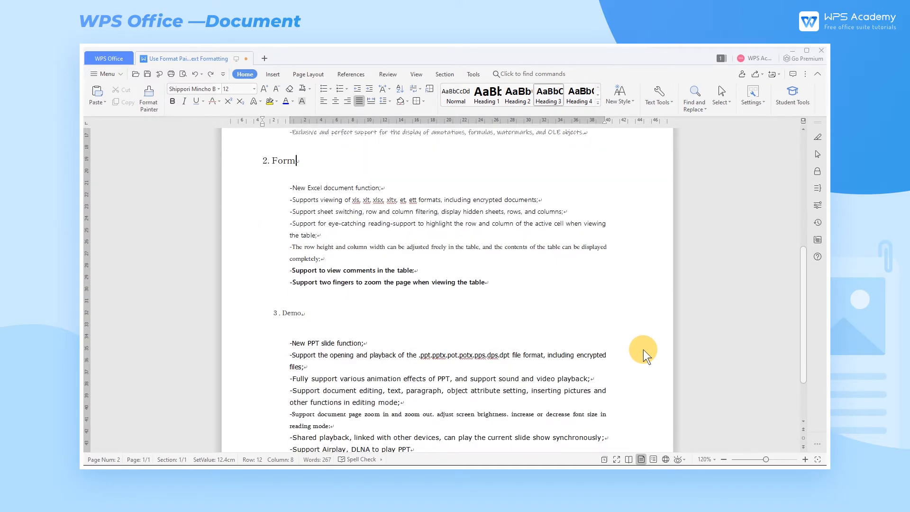
pyautogui.scroll(-3)
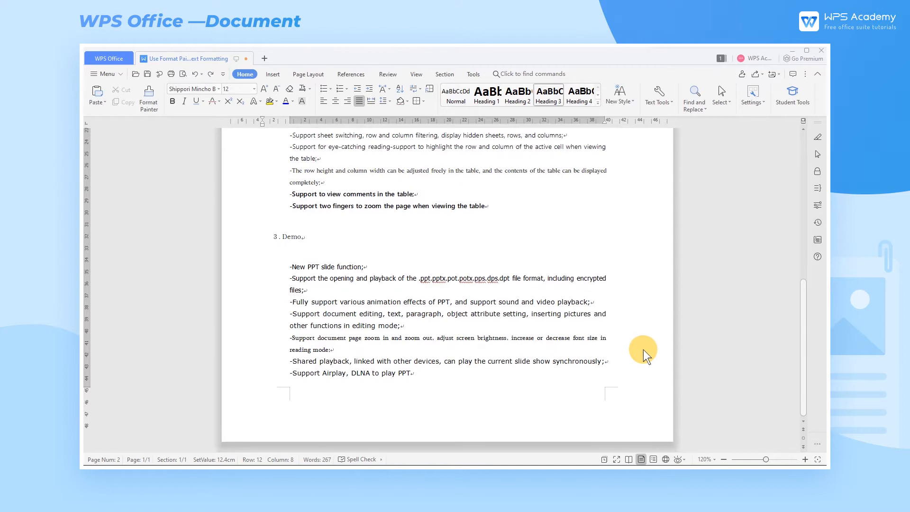
pyautogui.scroll(3)
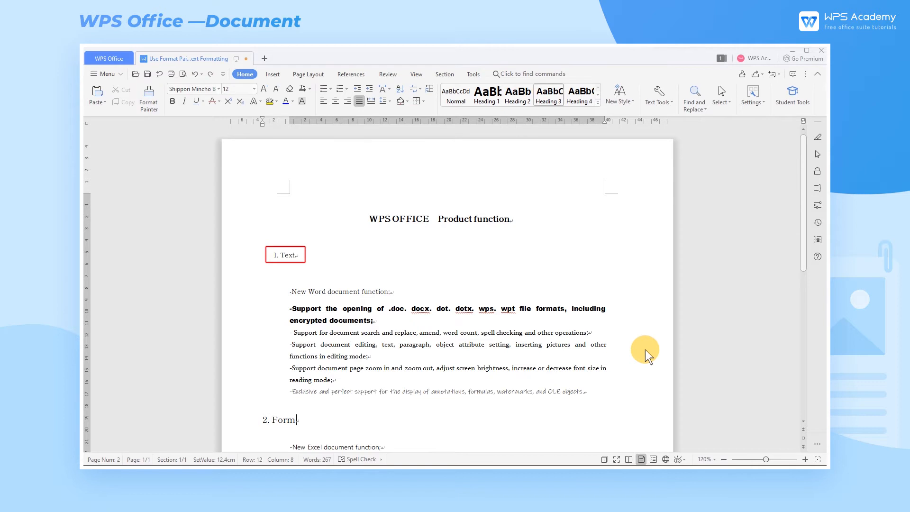
pyautogui.moveTo(643, 355)
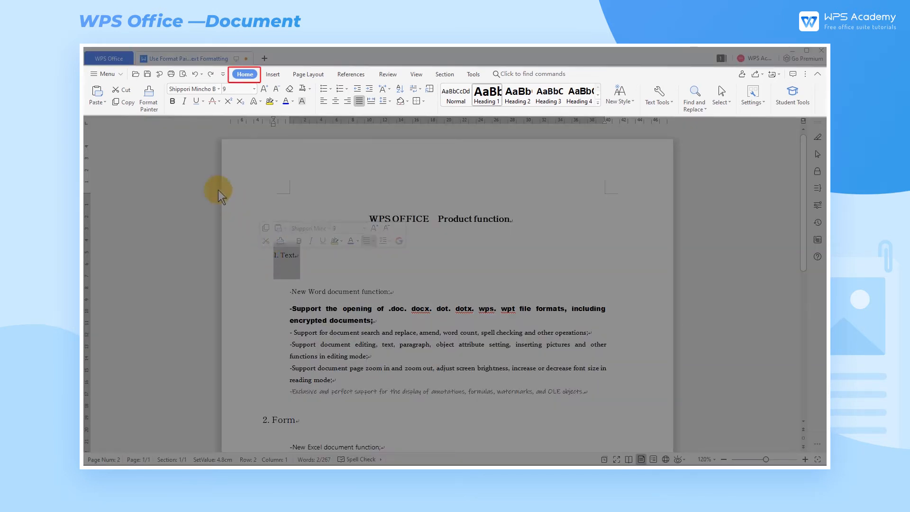
pyautogui.click(148, 96)
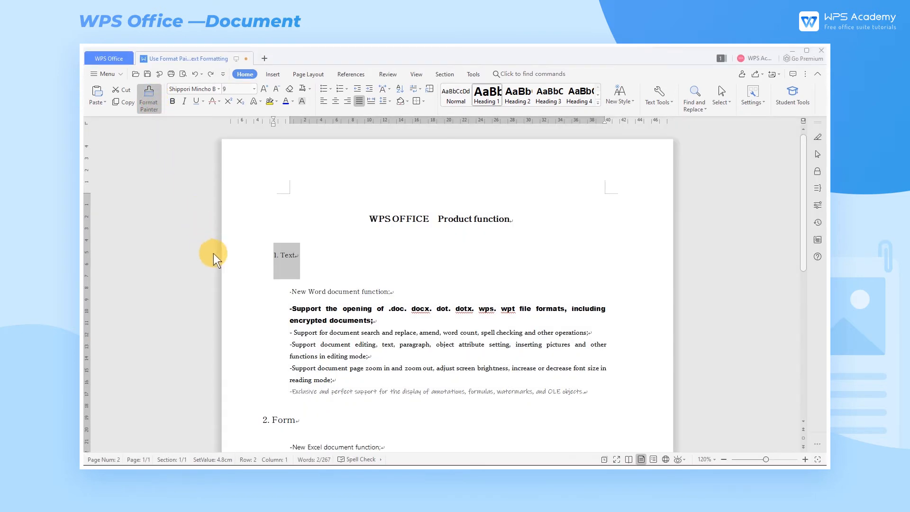
pyautogui.moveTo(308, 426)
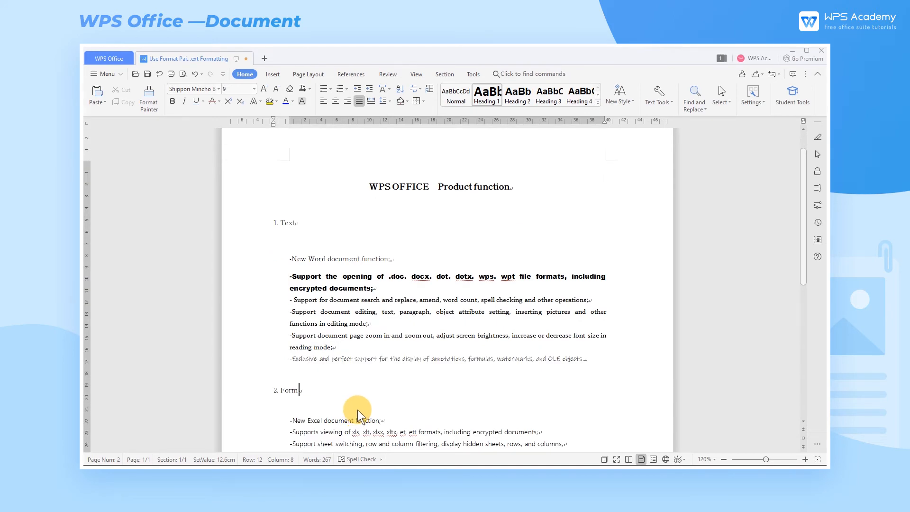
pyautogui.moveTo(365, 416)
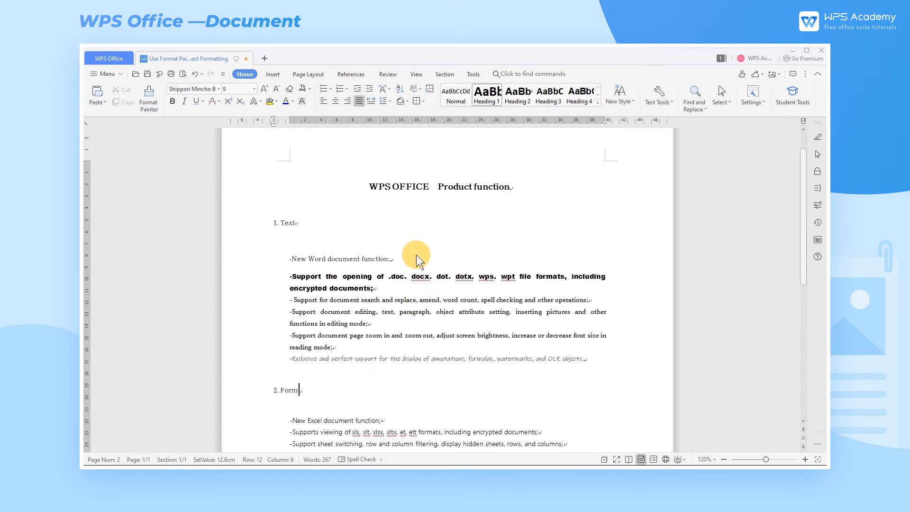
pyautogui.moveTo(418, 264)
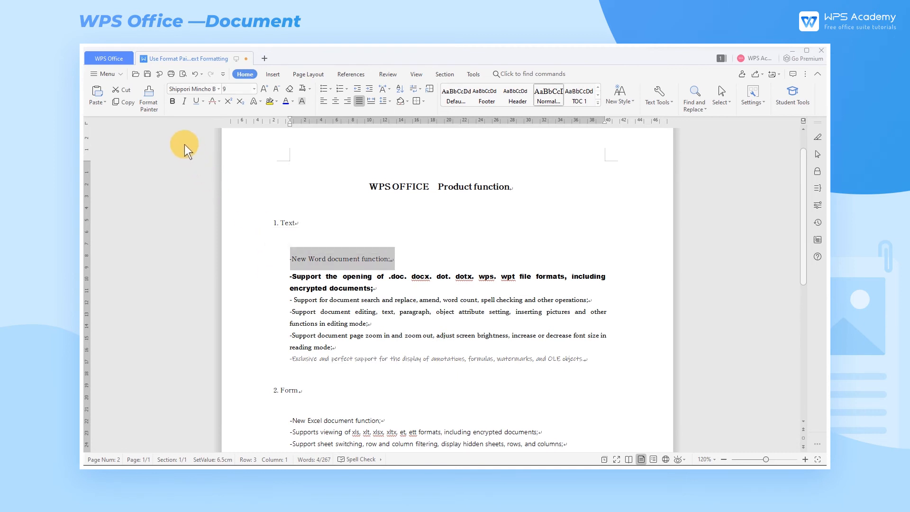
pyautogui.moveTo(149, 96)
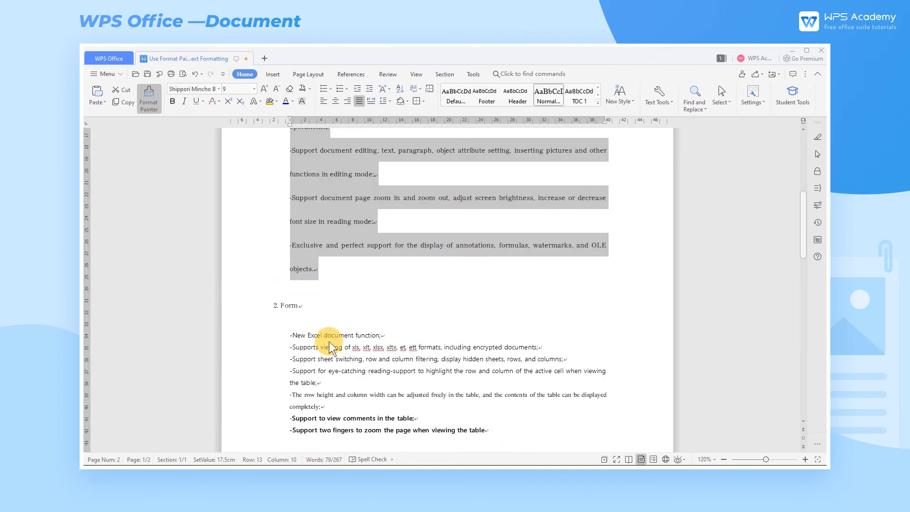
# - Turn off locked Format Painter after formatting the Text, Form and Demo body paragraphs
pyautogui.scroll(-3)
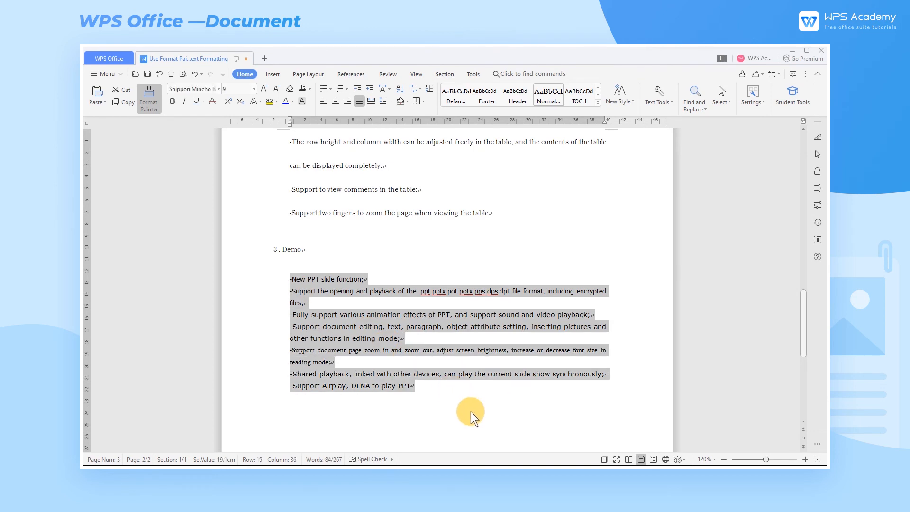
pyautogui.click(148, 99)
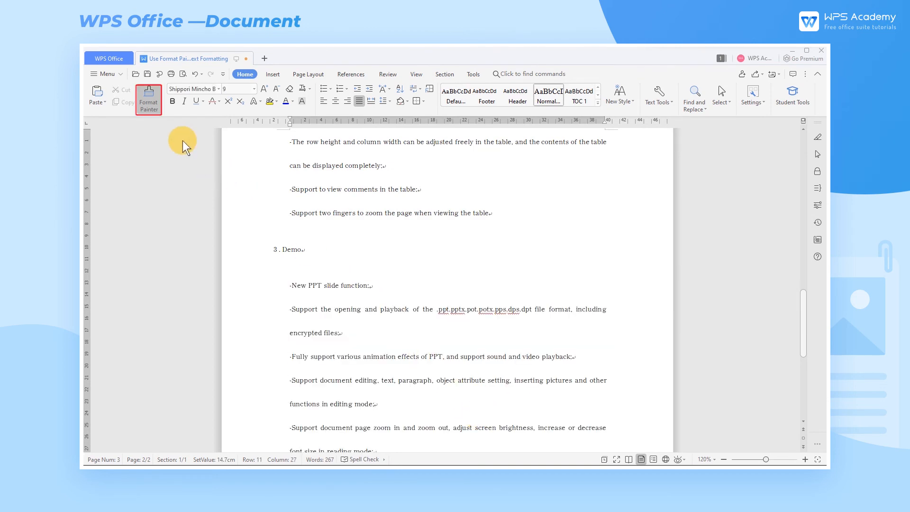